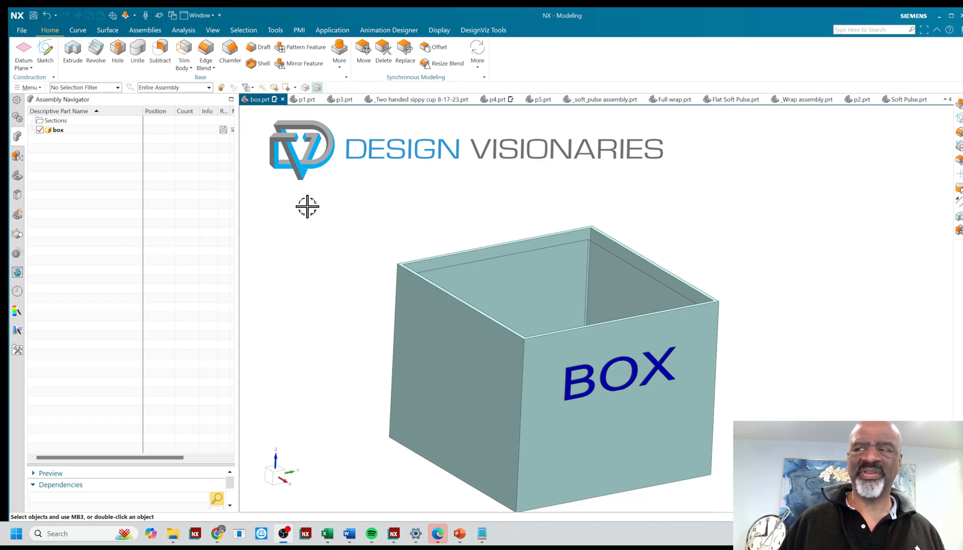
Flip through the p2, p3 and another component part, then return to box.prt
left_click_drag(306, 206, 330, 210)
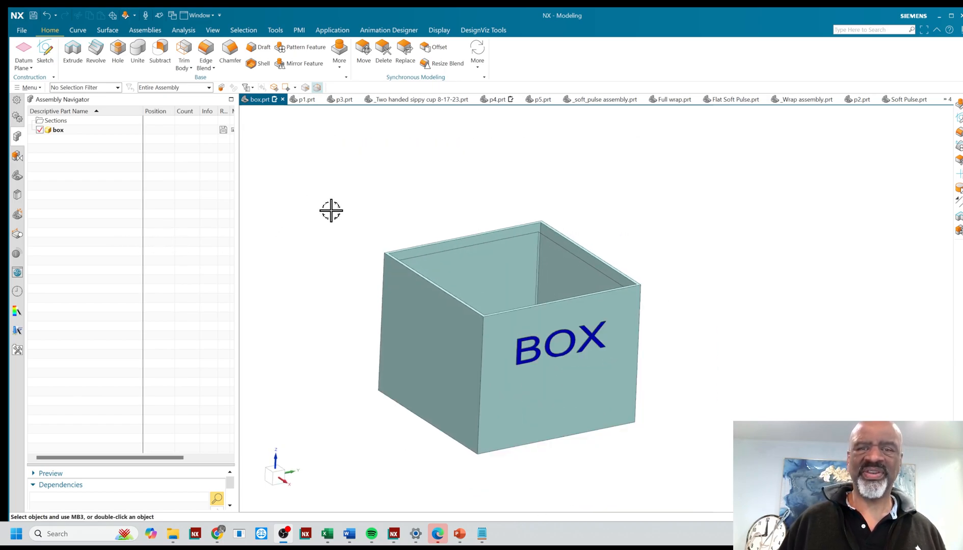
left_click_drag(331, 211, 328, 228)
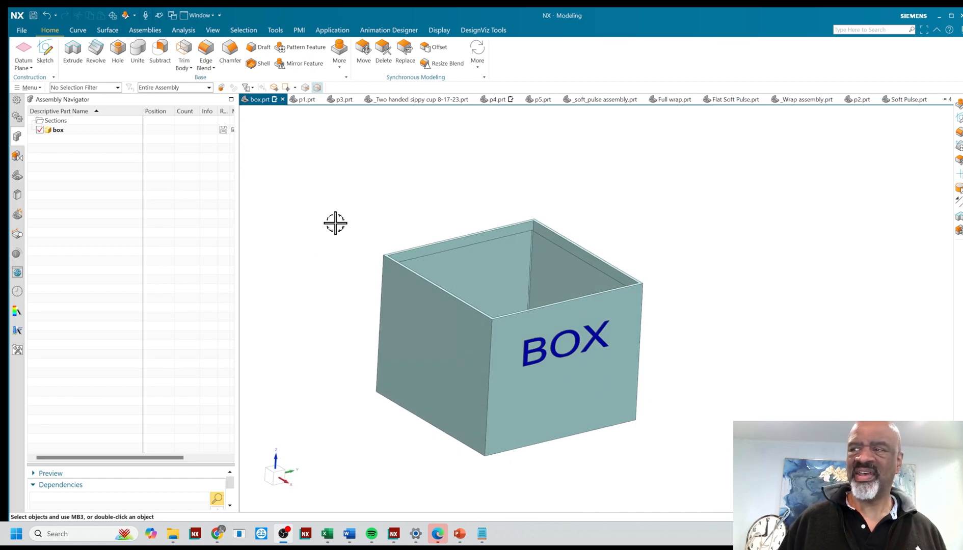
mouse_move(340, 240)
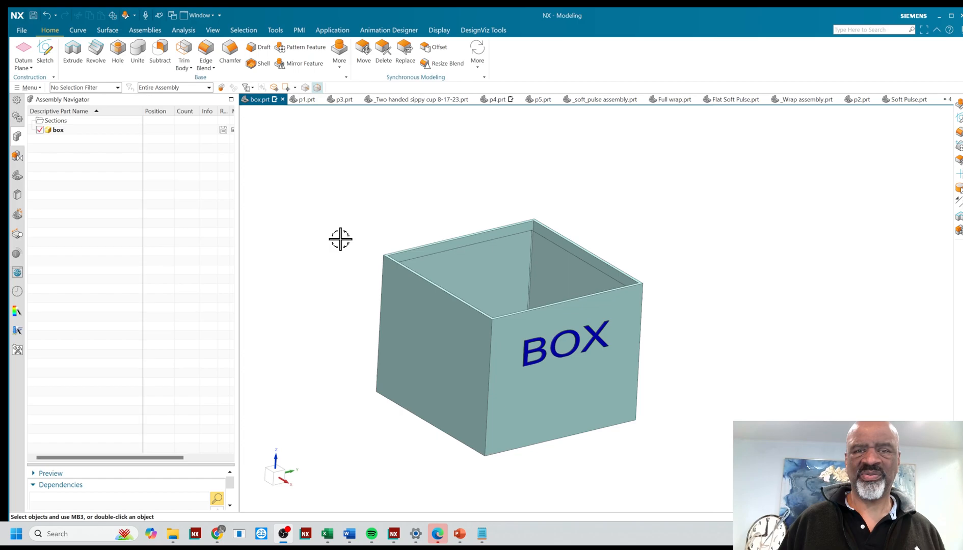
mouse_move(313, 158)
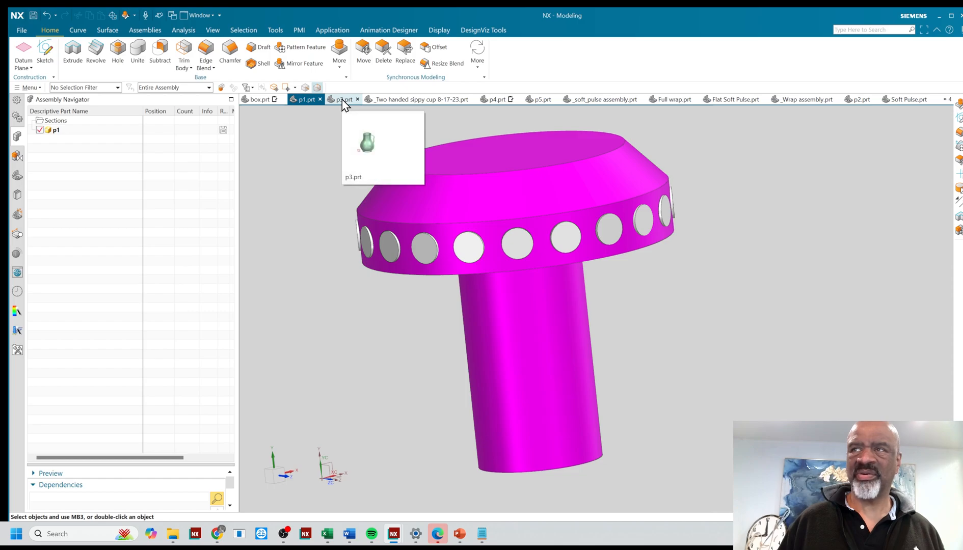
left_click(860, 99)
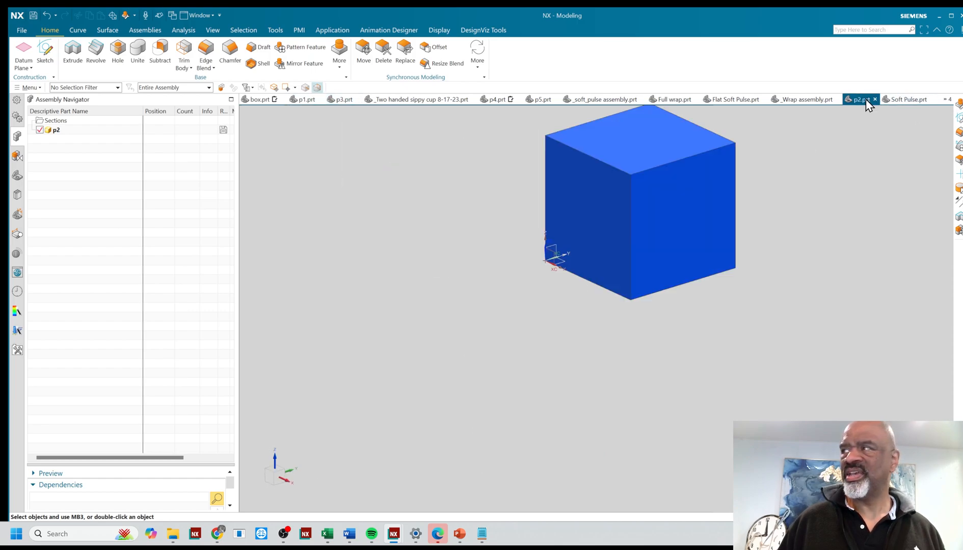
left_click(343, 99)
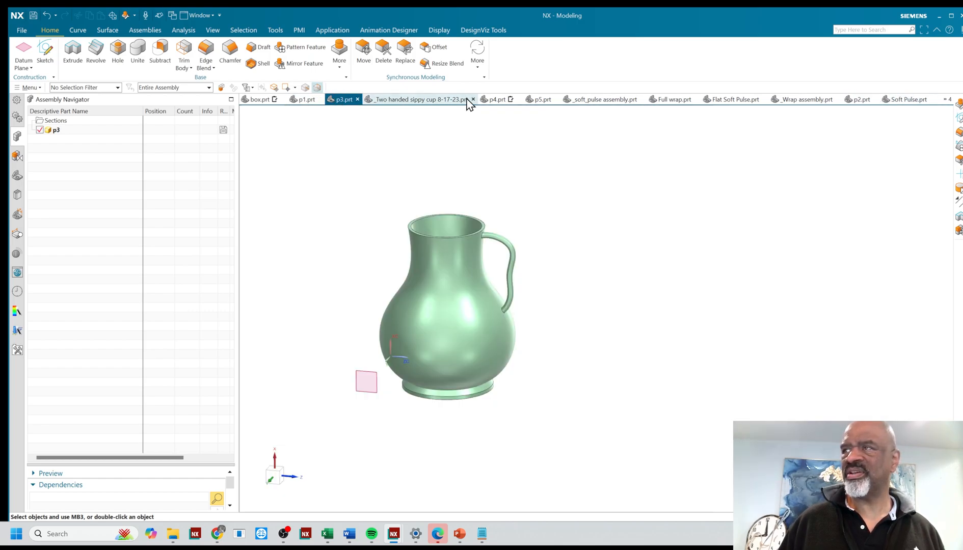
left_click(543, 99)
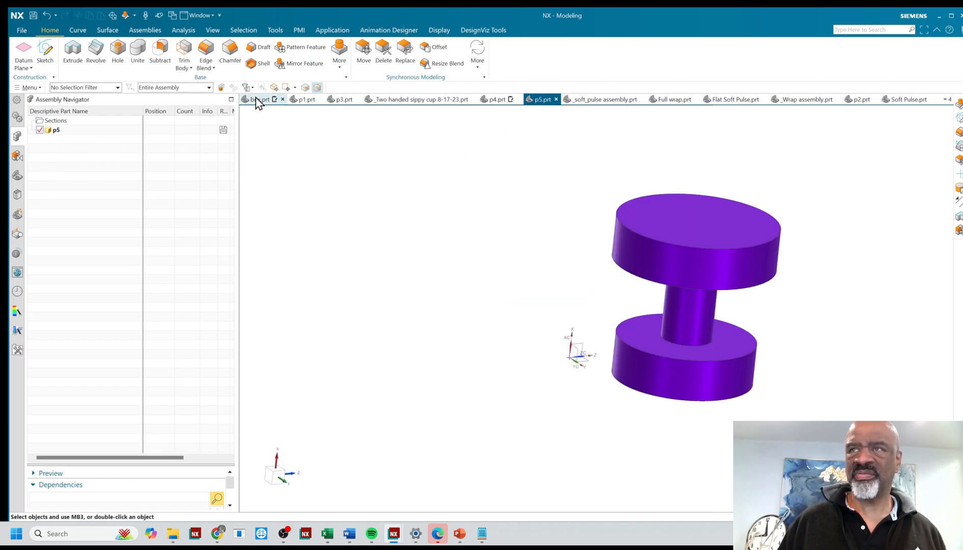
left_click(258, 99)
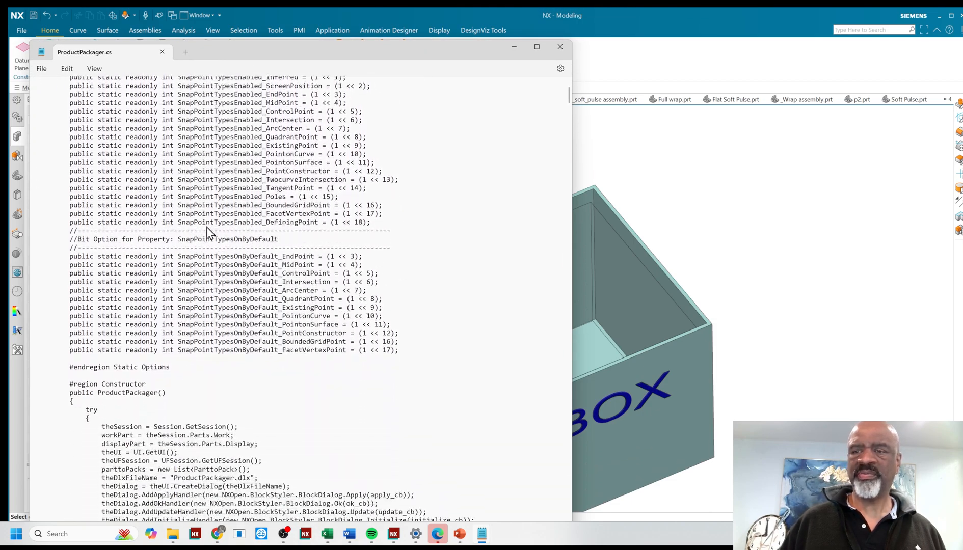
Scroll through the ProductPackager.cs source and minimize Notepad to show the box again
scroll("down", 3)
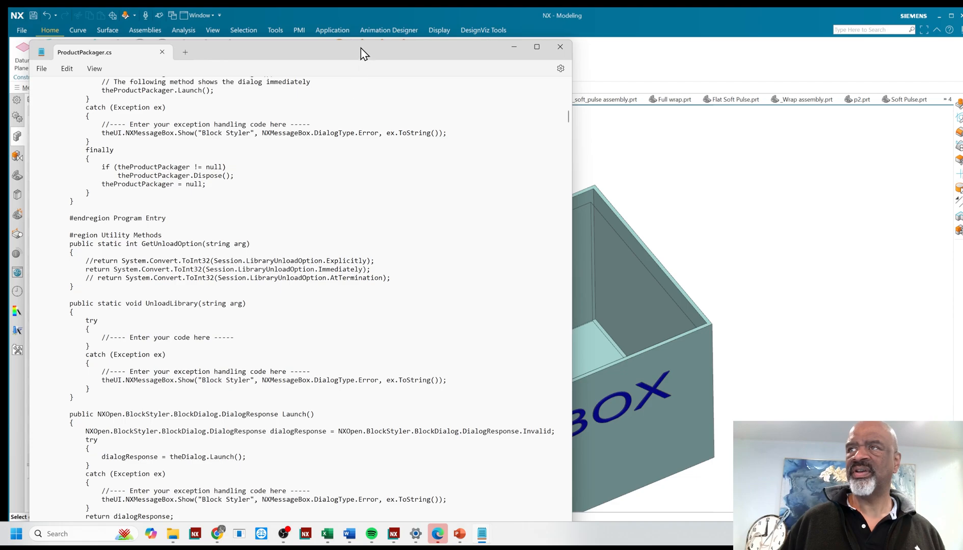
left_click(561, 46)
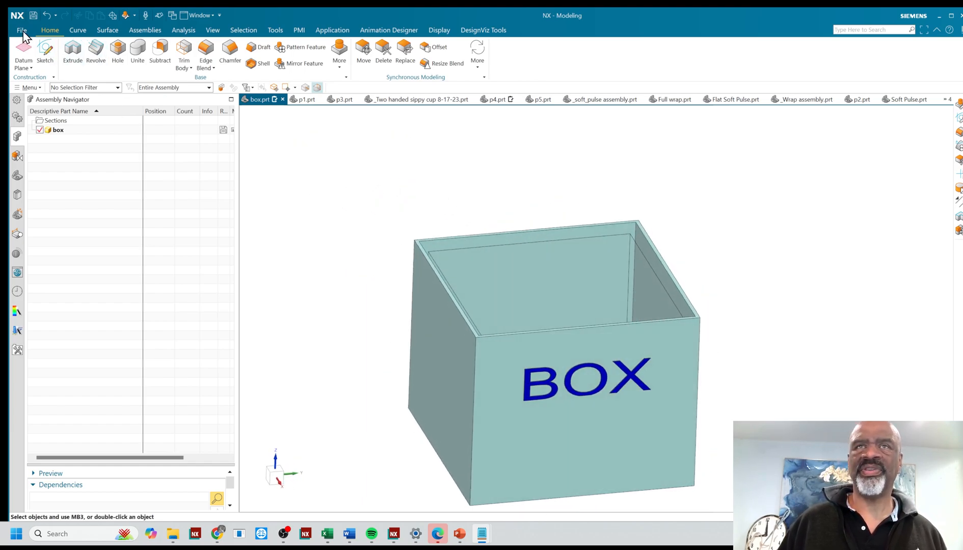
Launch the Product Packaging program from File and move its dialog aside
left_click(18, 31)
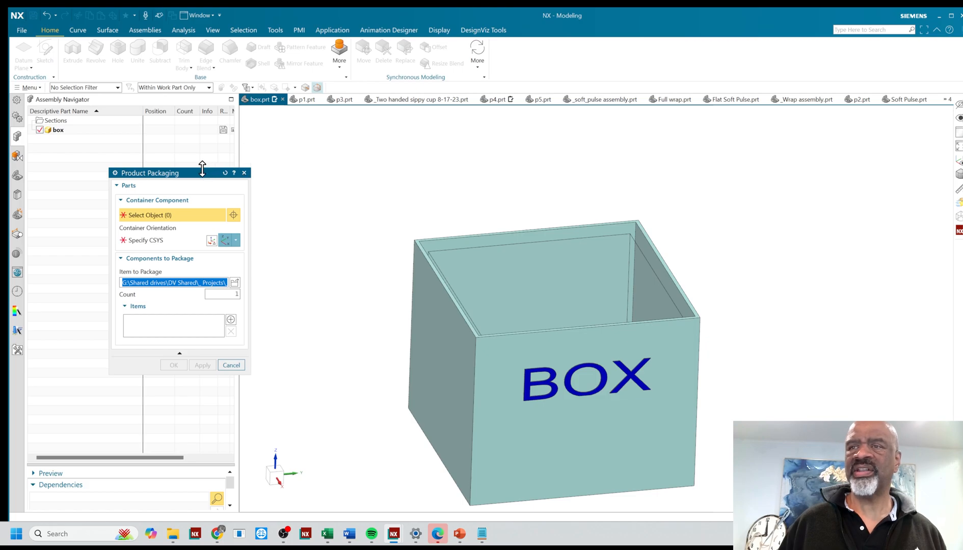
left_click_drag(150, 173, 155, 92)
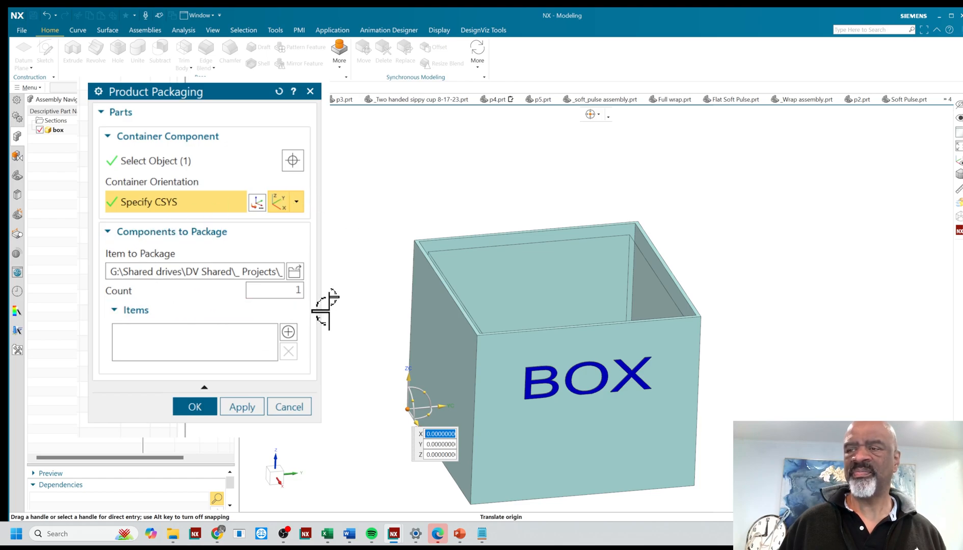
Add the p1 part file to the packaging items list
left_click(294, 272)
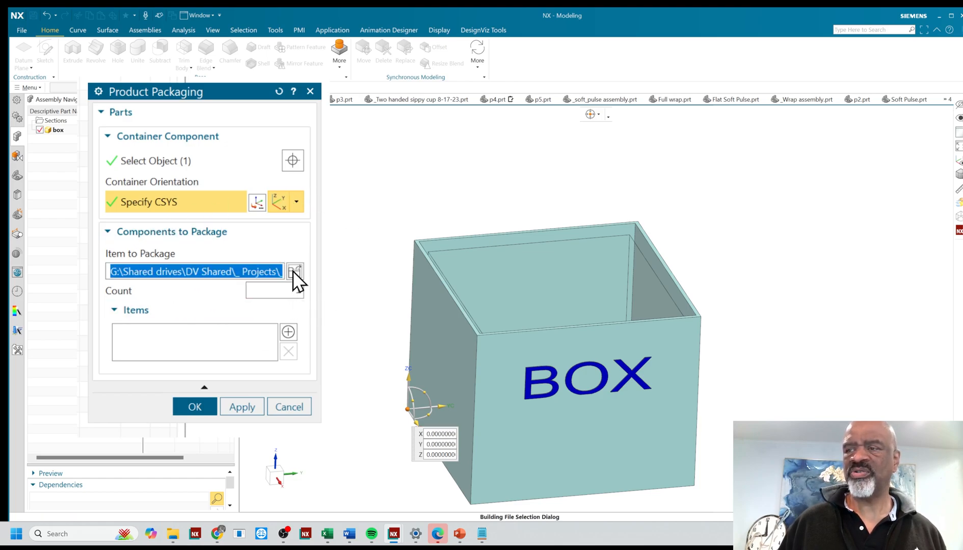
left_click(295, 272)
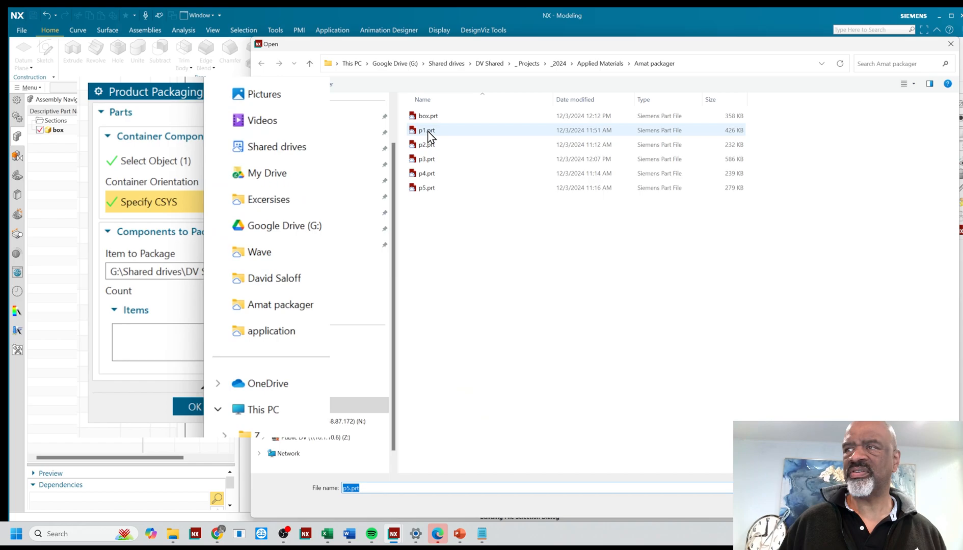
left_click(426, 130)
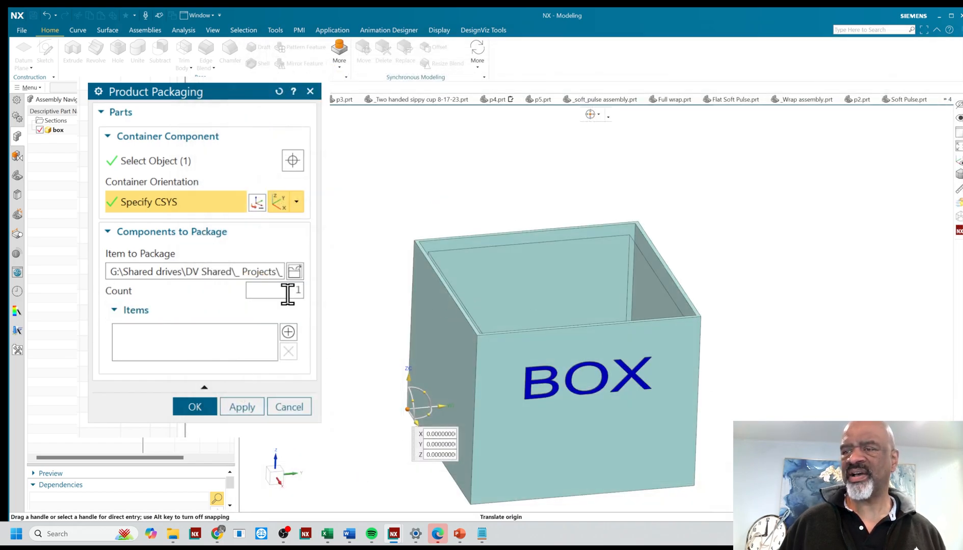
mouse_move(288, 332)
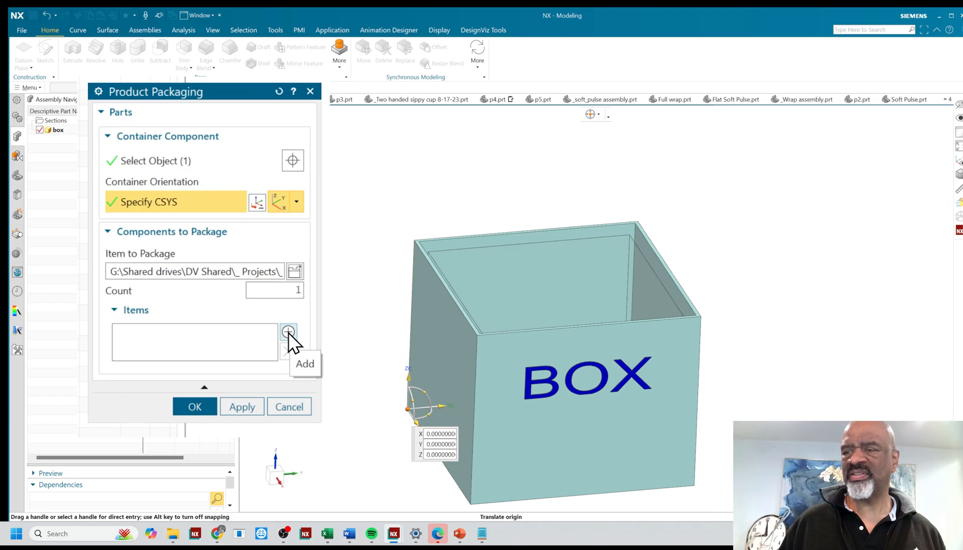
left_click(287, 332)
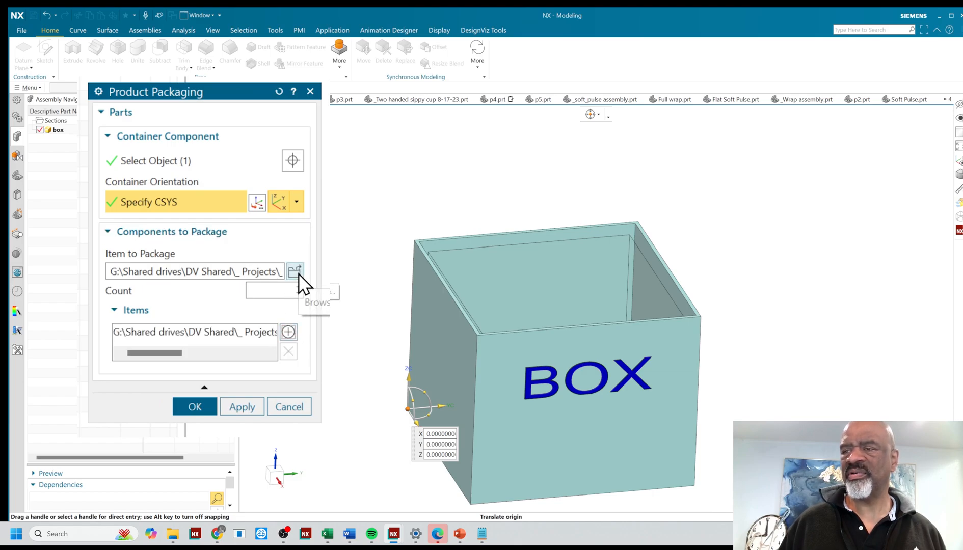
left_click(295, 271)
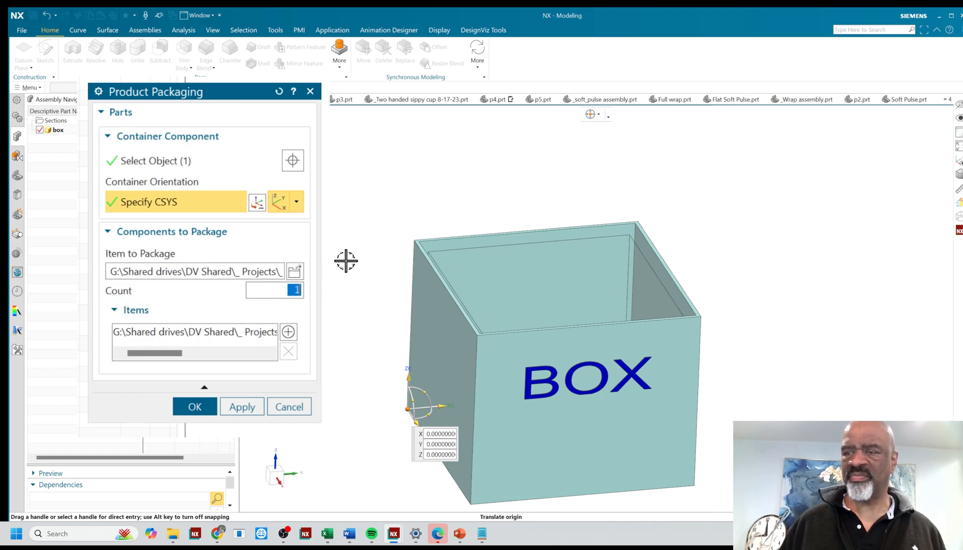
mouse_move(318, 312)
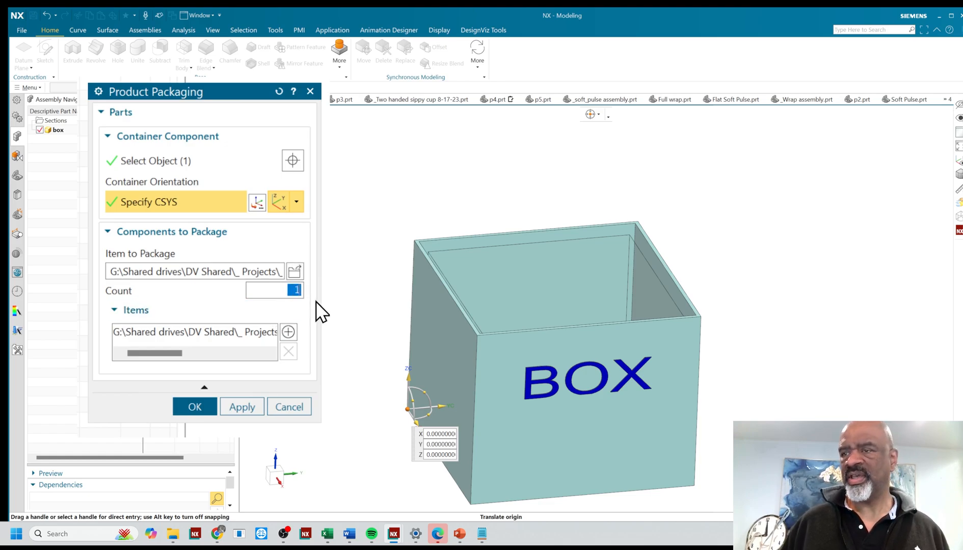
mouse_move(320, 308)
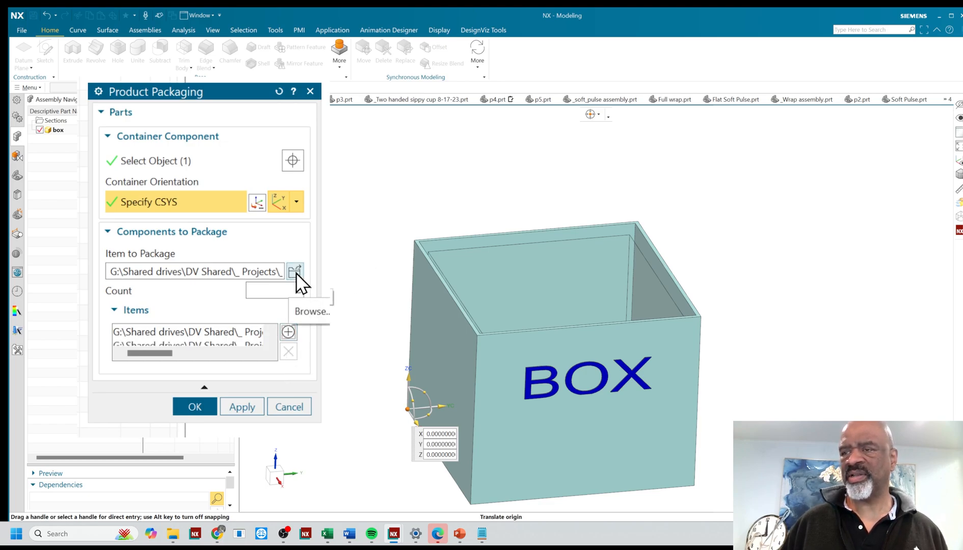
Add the p3 part and the p5 part with a copy count of 2 to the items list
left_click(295, 272)
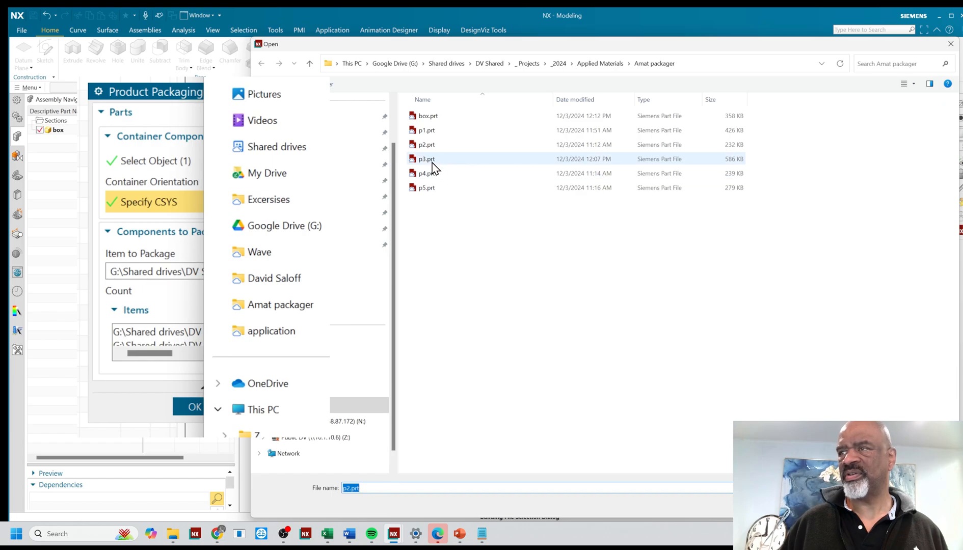
left_click(427, 159)
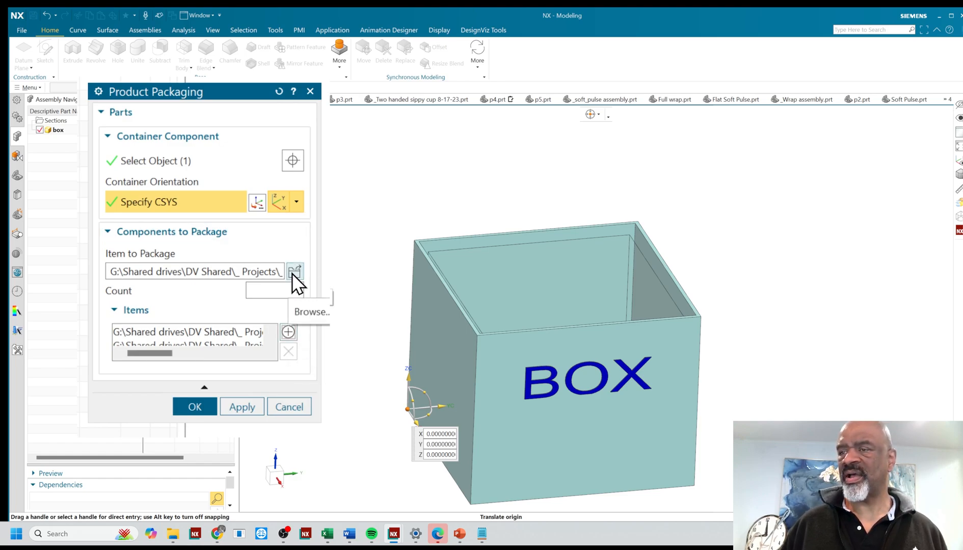
left_click(296, 271)
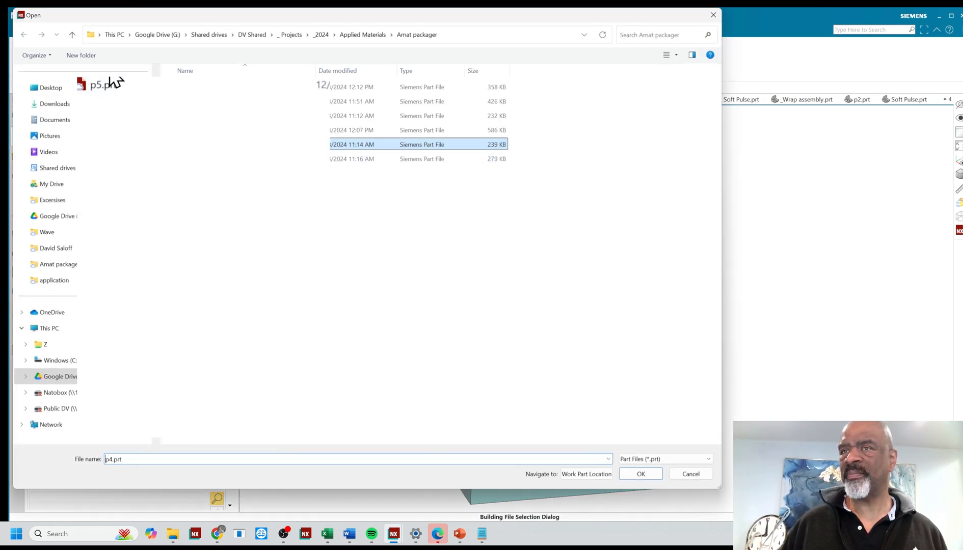
left_click(639, 473)
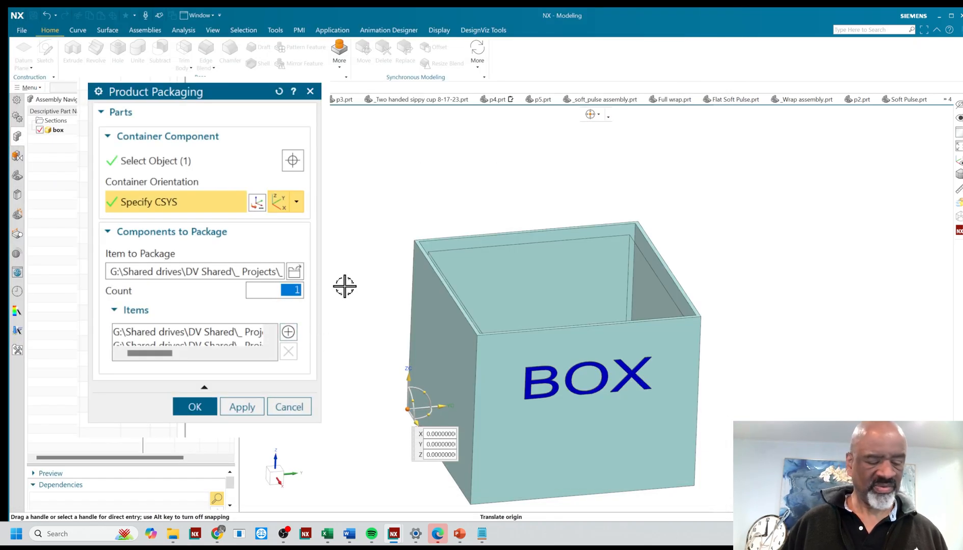
left_click(287, 332)
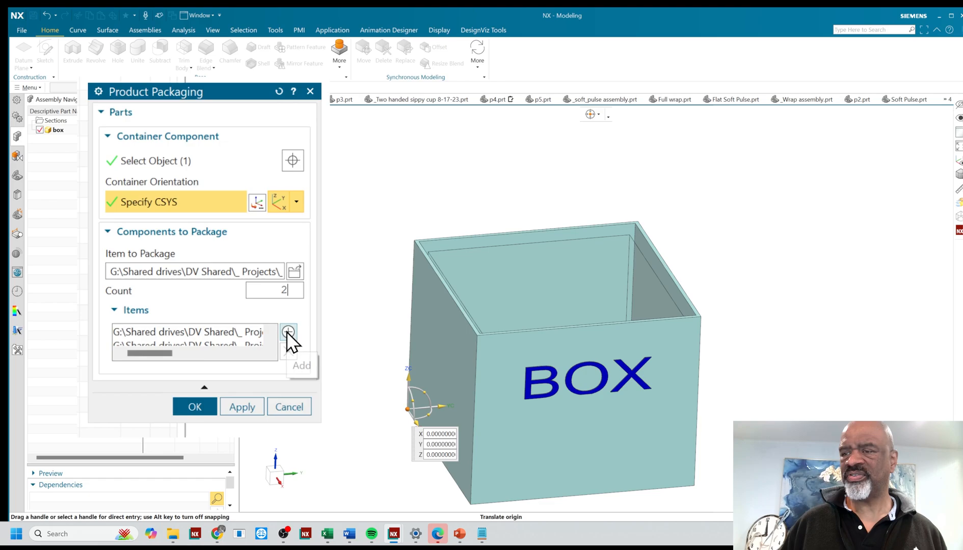
left_click(295, 271)
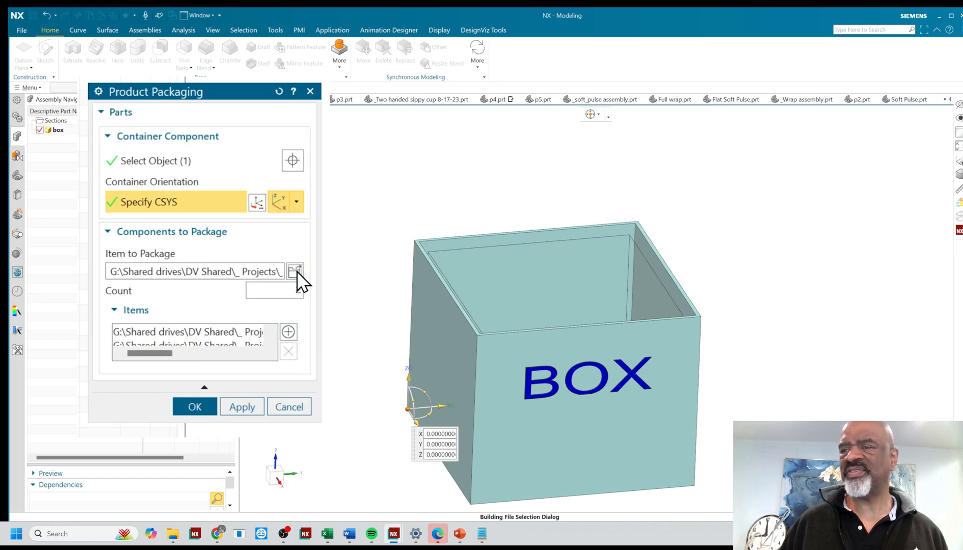
left_click(295, 272)
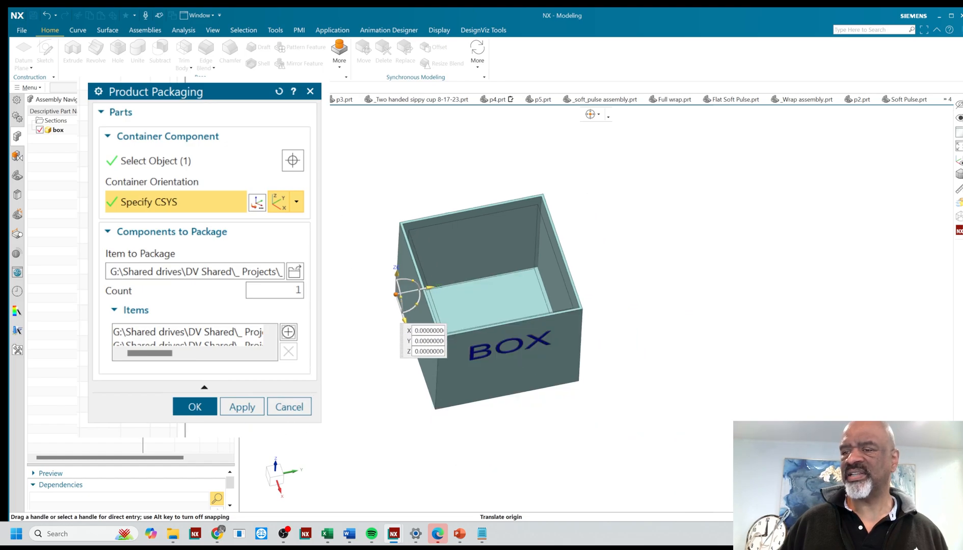
Run the packing into the box and acknowledge the Packing Results summary
left_click(241, 407)
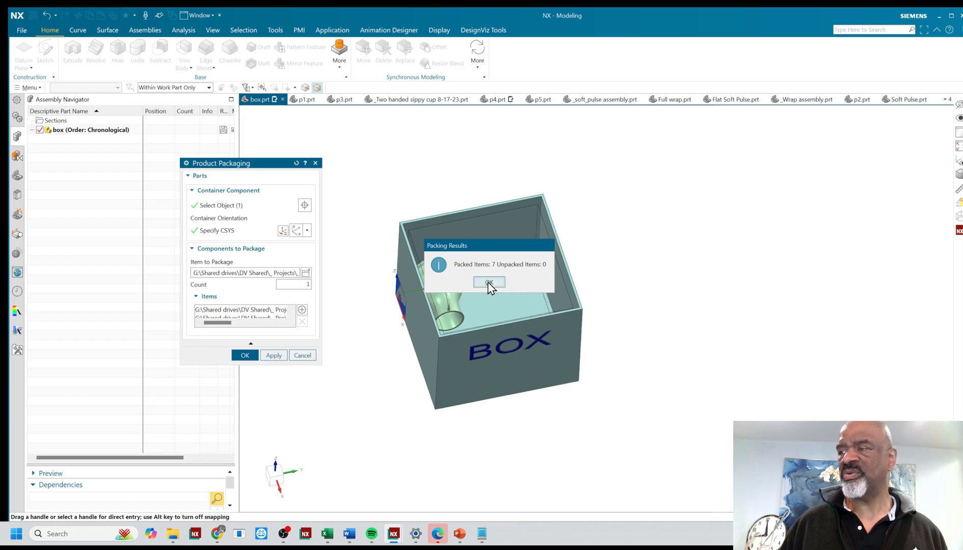
left_click(489, 282)
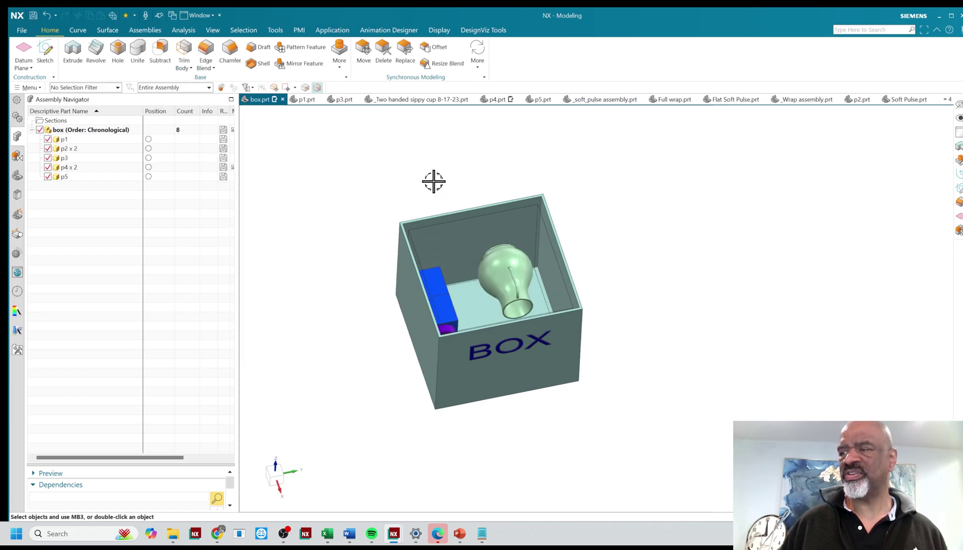
Orbit the box from several angles to inspect the seven packed parts inside
left_click_drag(434, 181, 428, 209)
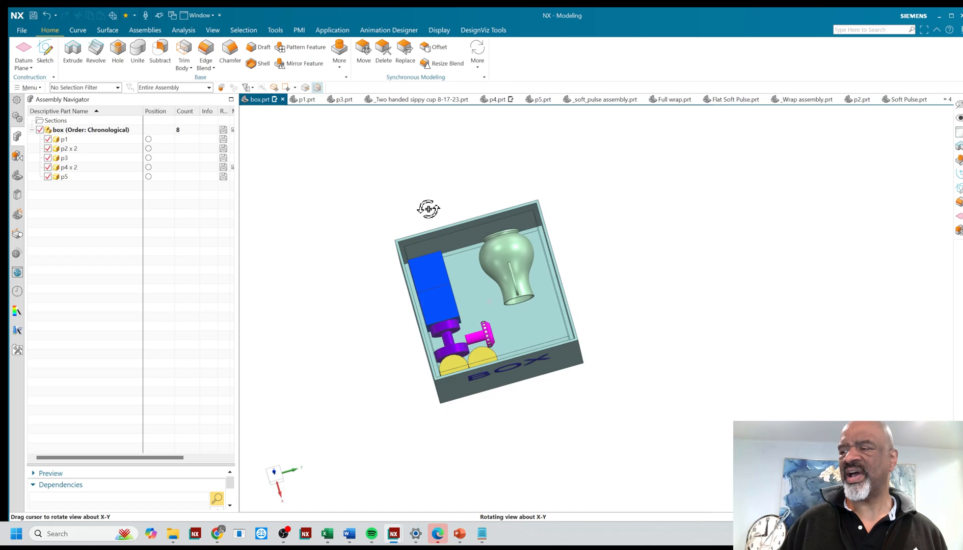
left_click_drag(429, 209, 393, 209)
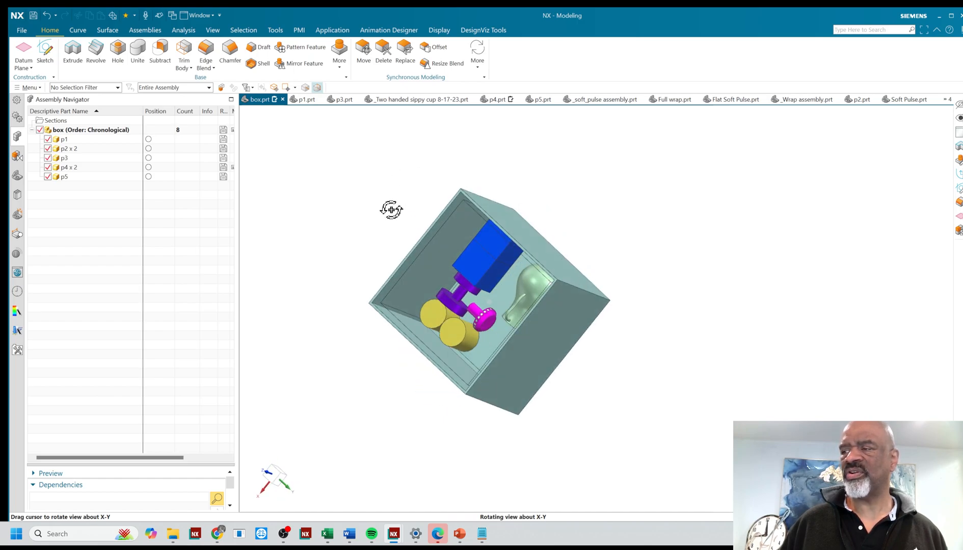
left_click_drag(391, 210, 408, 210)
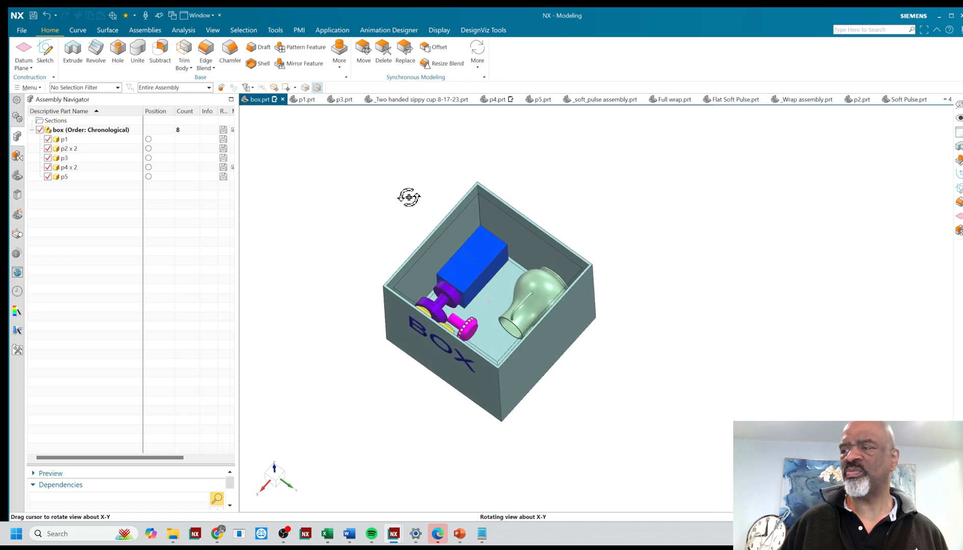
left_click_drag(408, 196, 467, 201)
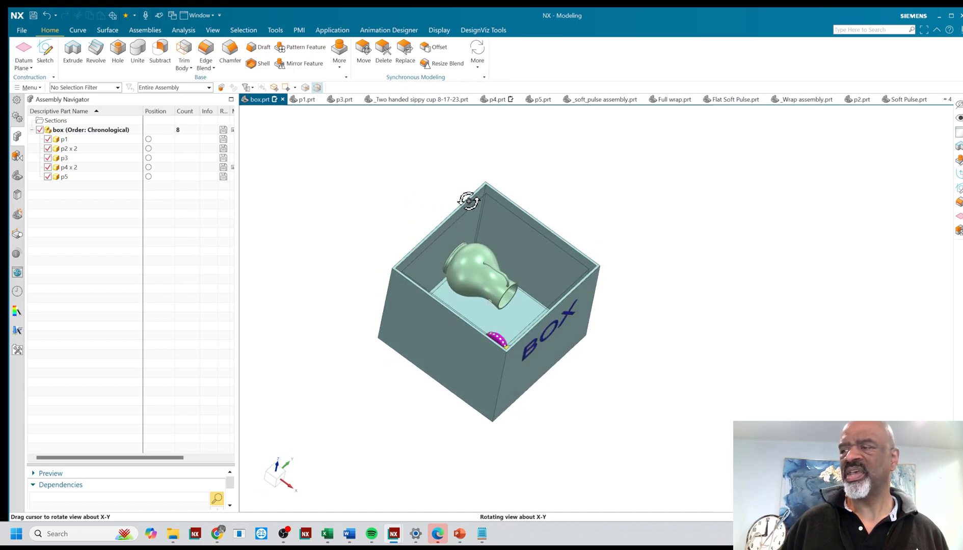
left_click_drag(468, 199, 471, 223)
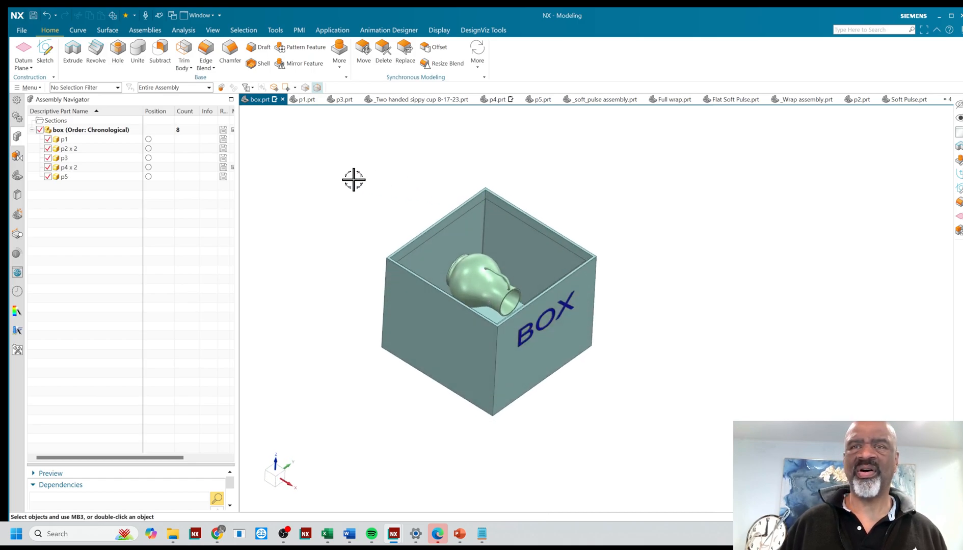
mouse_move(368, 213)
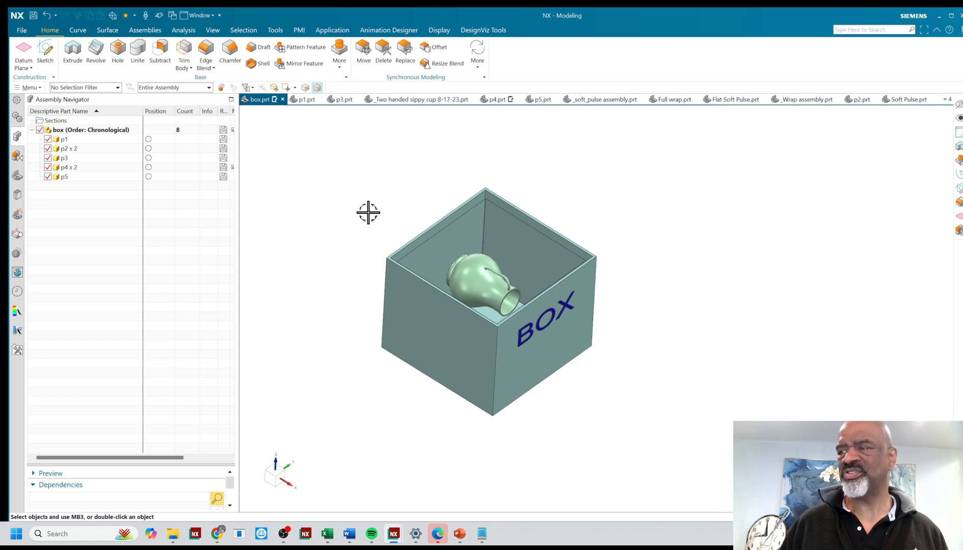
mouse_move(379, 201)
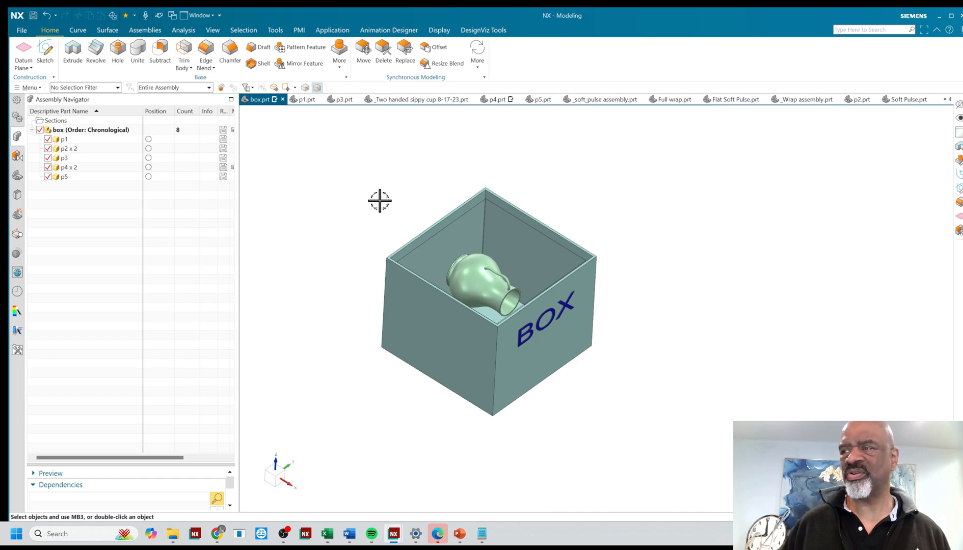
left_click_drag(379, 201, 578, 213)
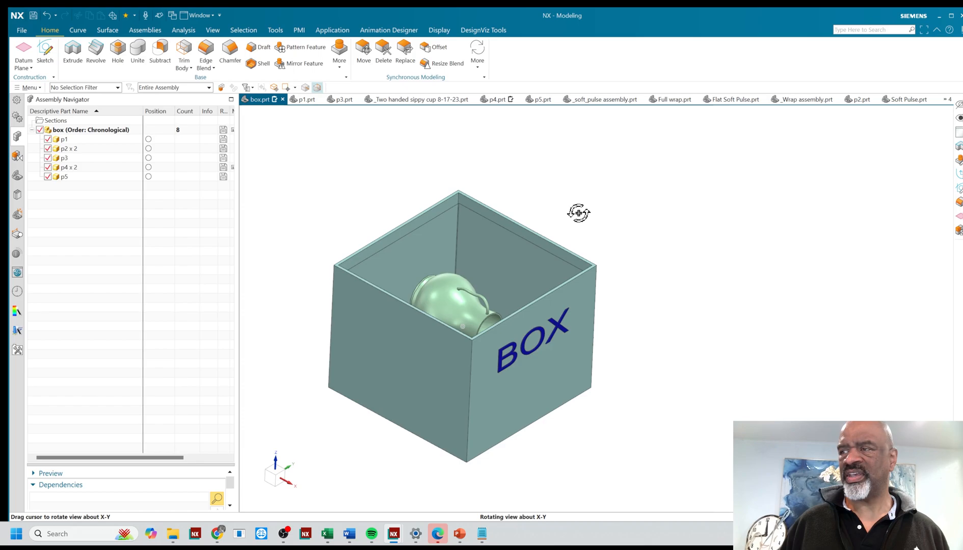
left_click_drag(578, 213, 563, 225)
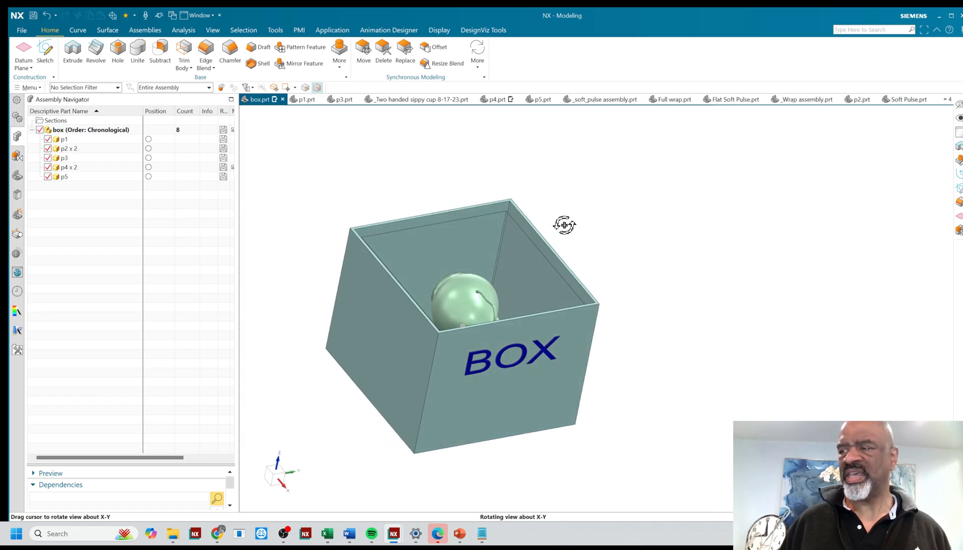
left_click_drag(563, 225, 557, 255)
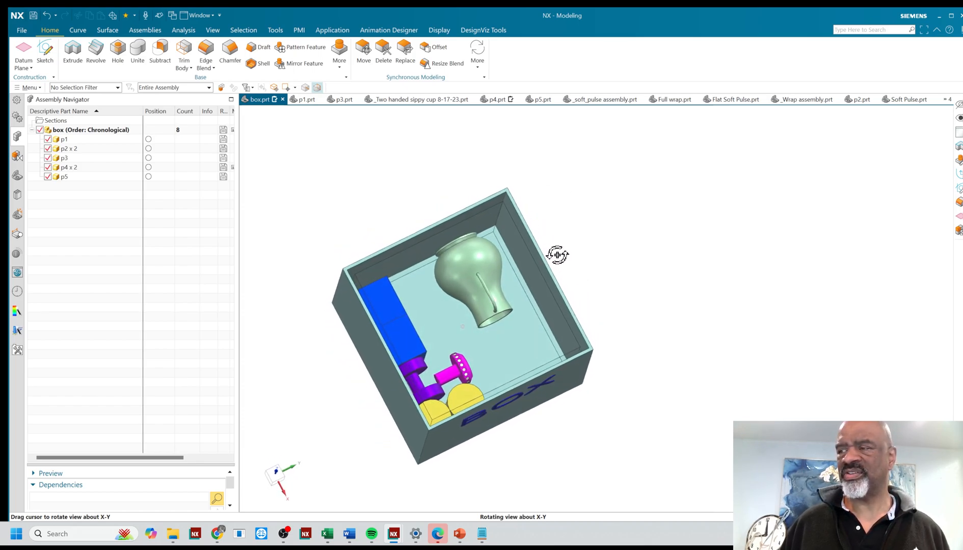
left_click_drag(557, 255, 557, 240)
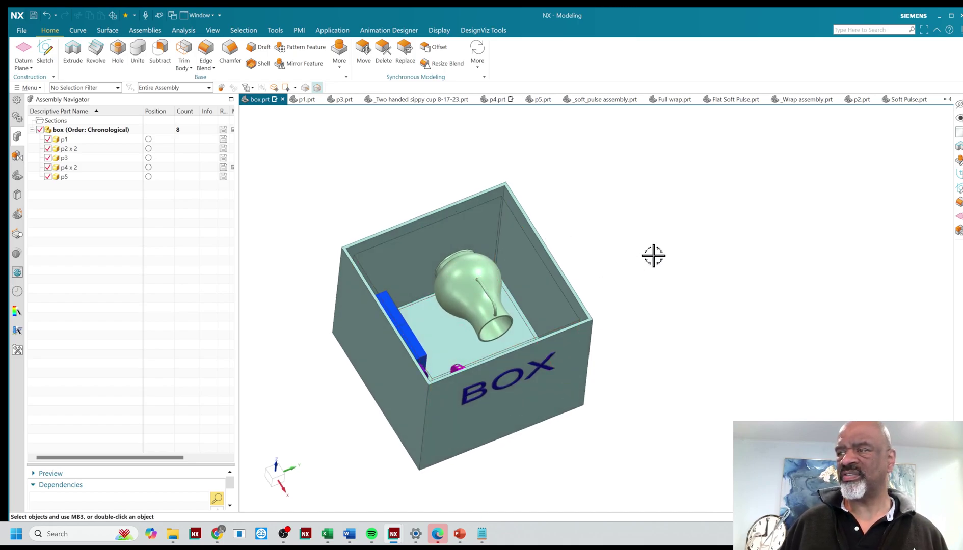
left_click_drag(653, 256, 649, 235)
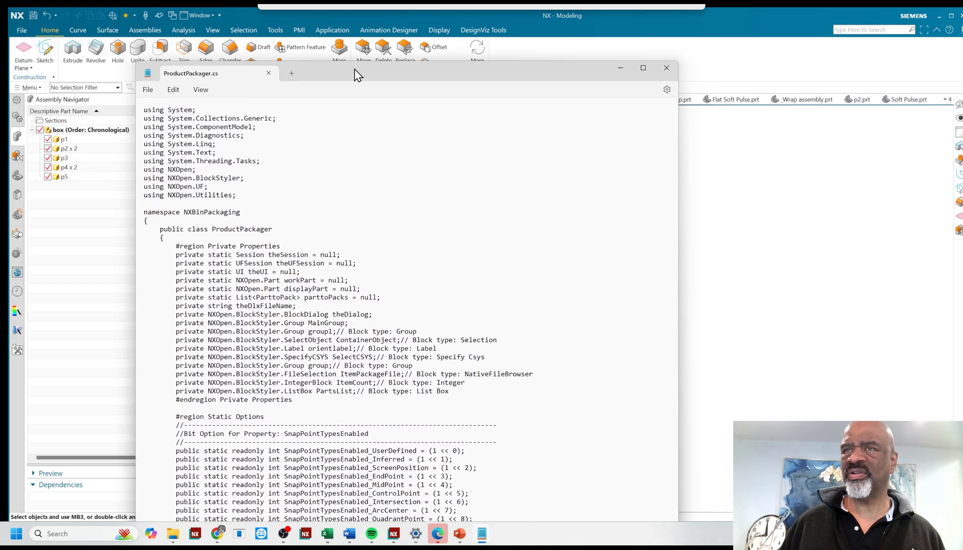
left_click(666, 67)
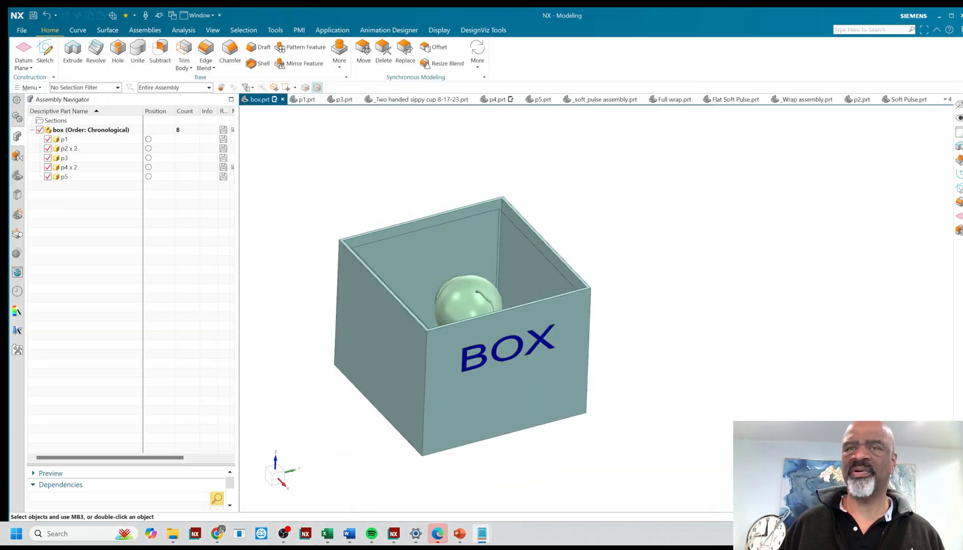